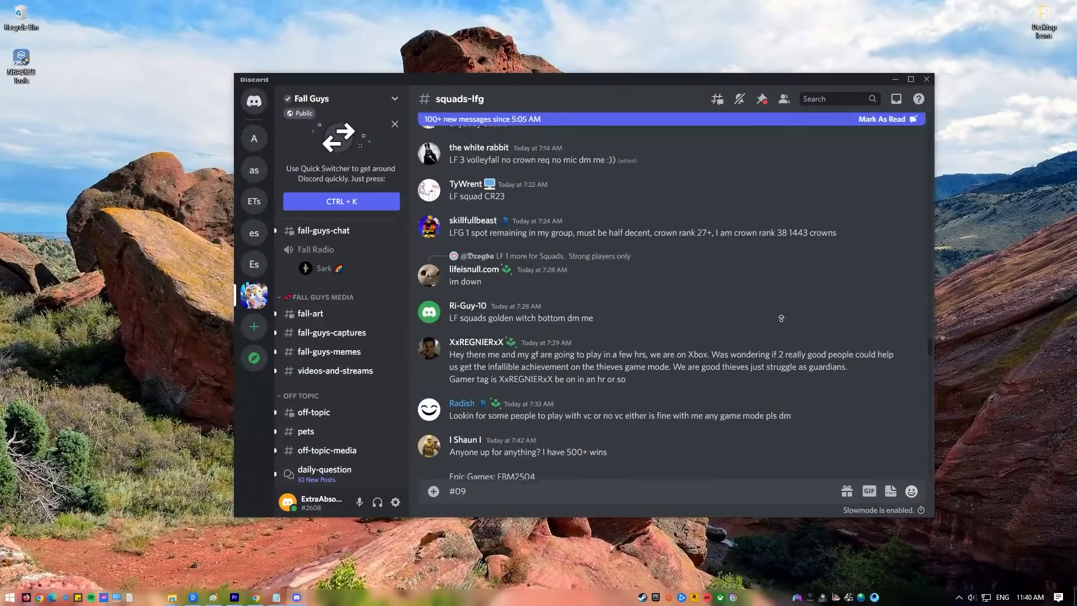
- Focus the Discord window and reload the app with Ctrl+R
scroll(up, 3)
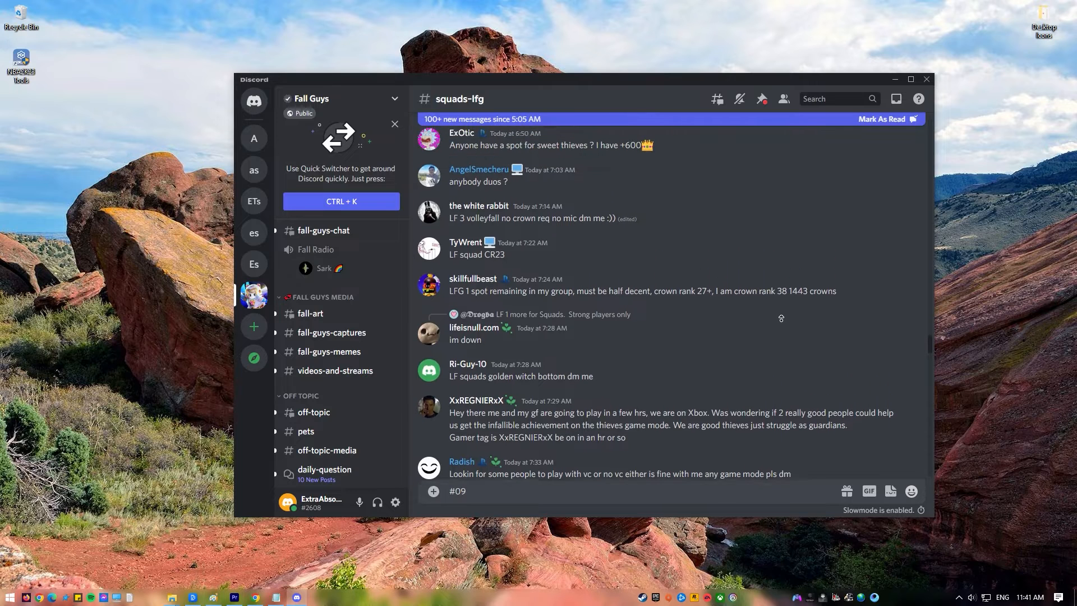
scroll(up, 3)
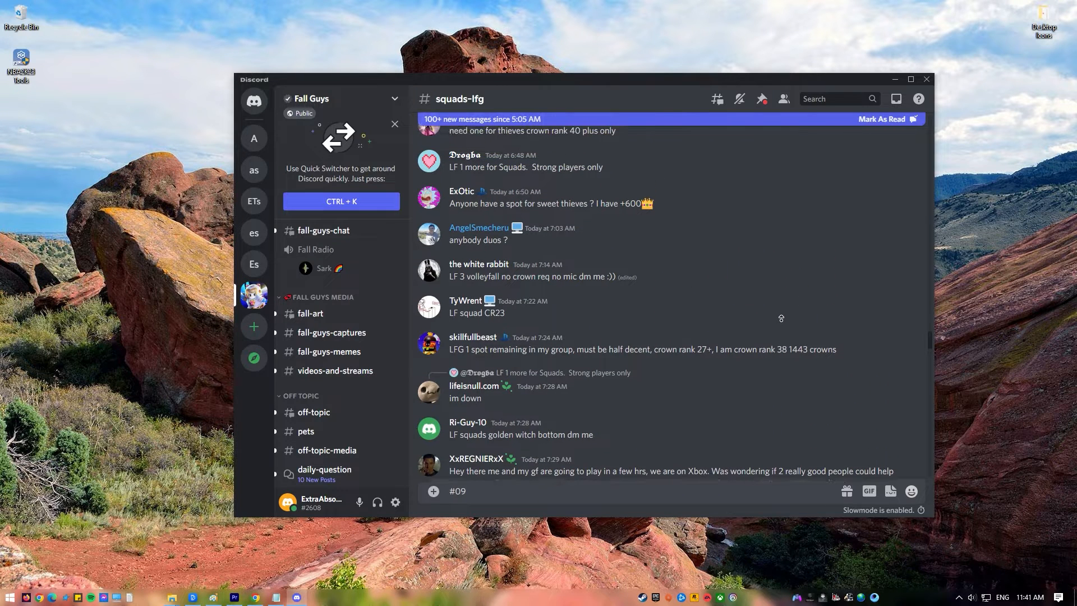
scroll(up, 3)
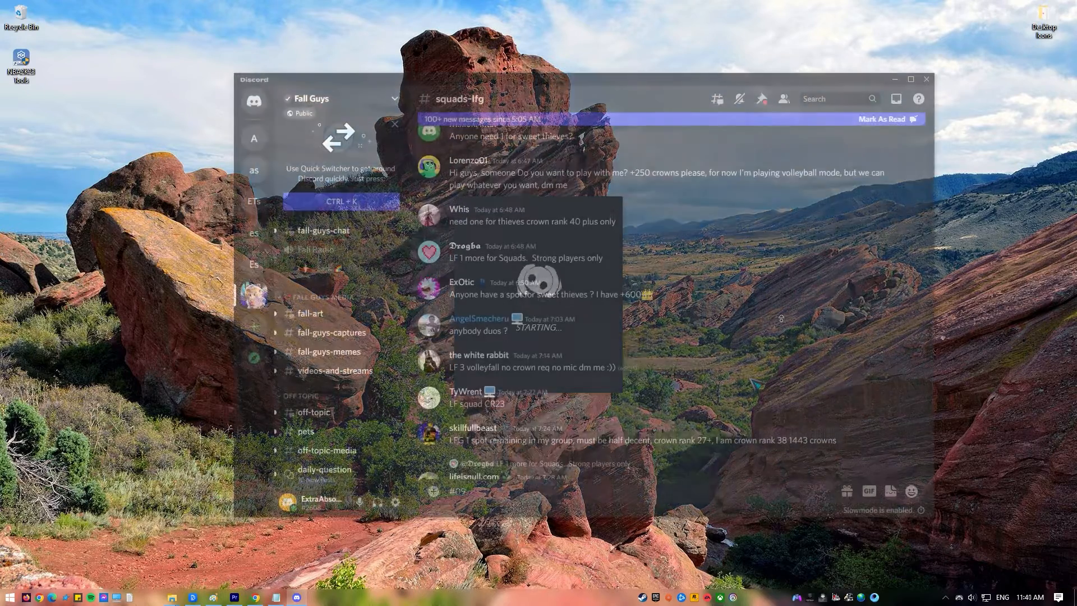
click(254, 101)
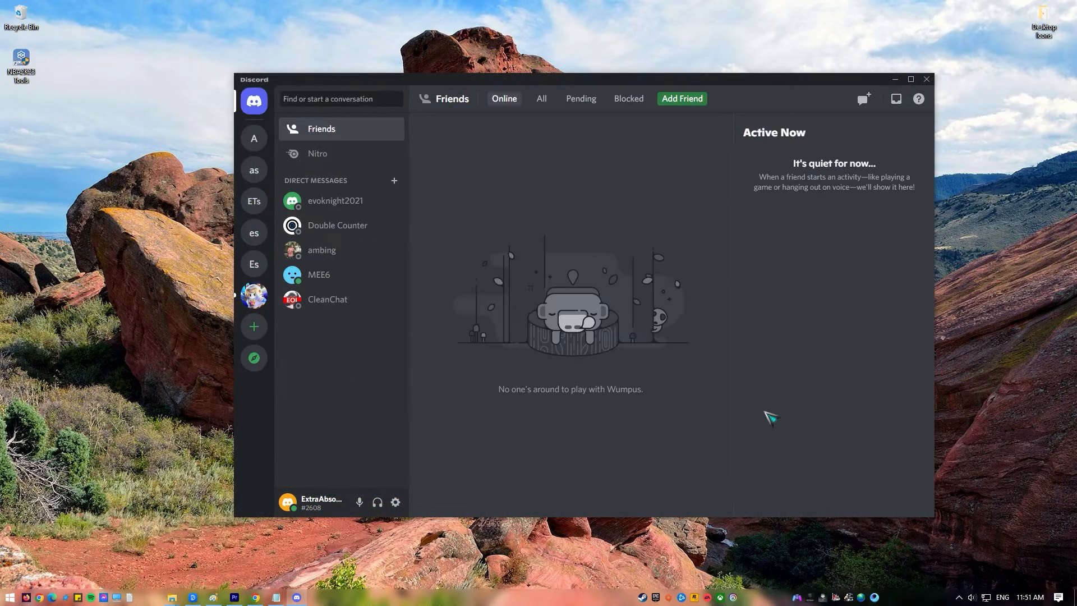
key(ctrl+r)
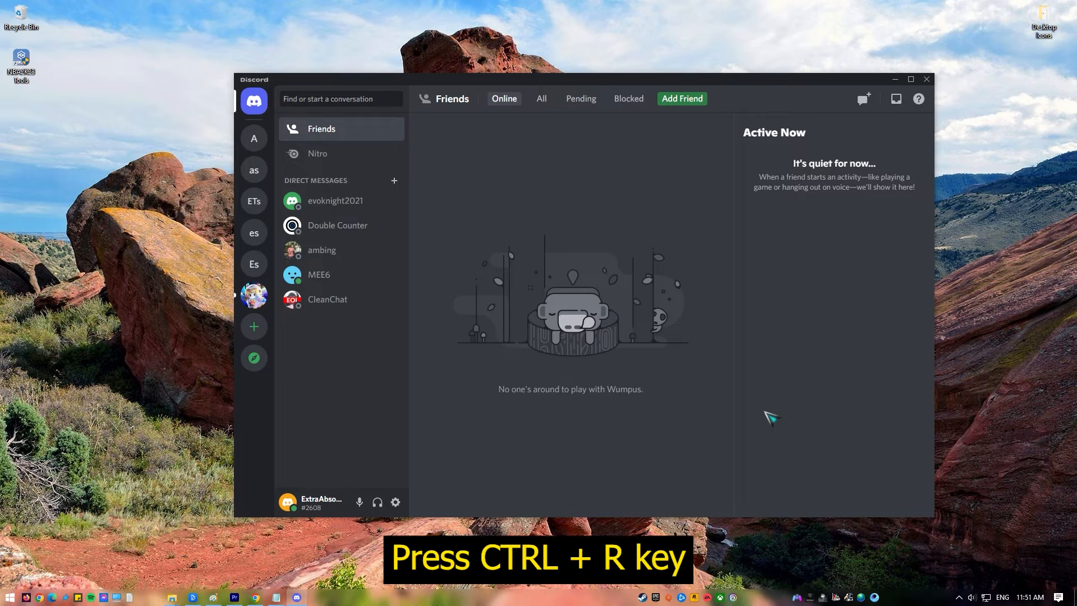
key(ctrl+r)
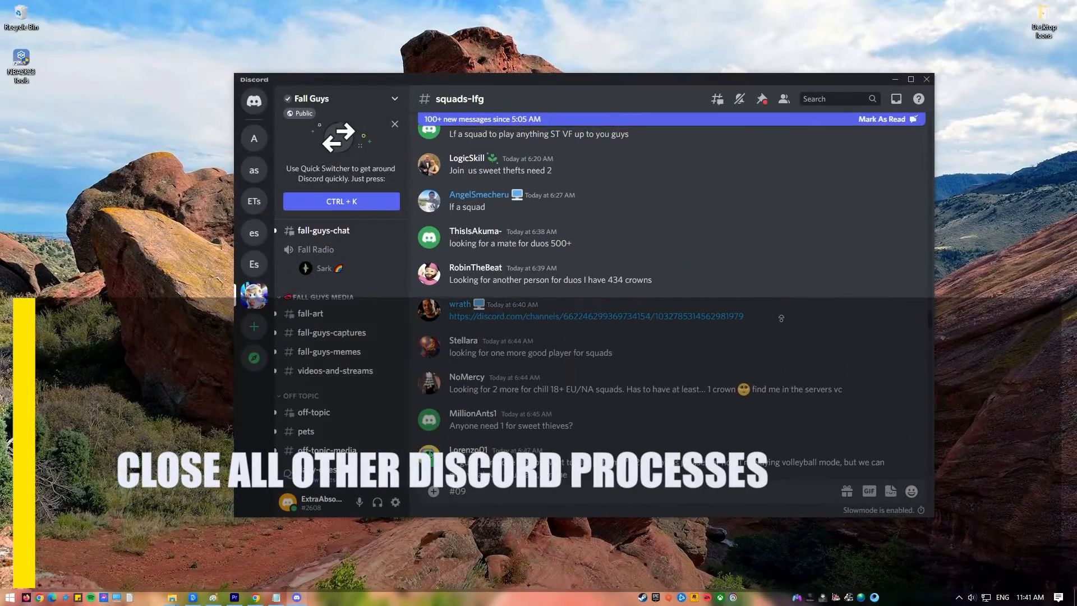
scroll(up, 3)
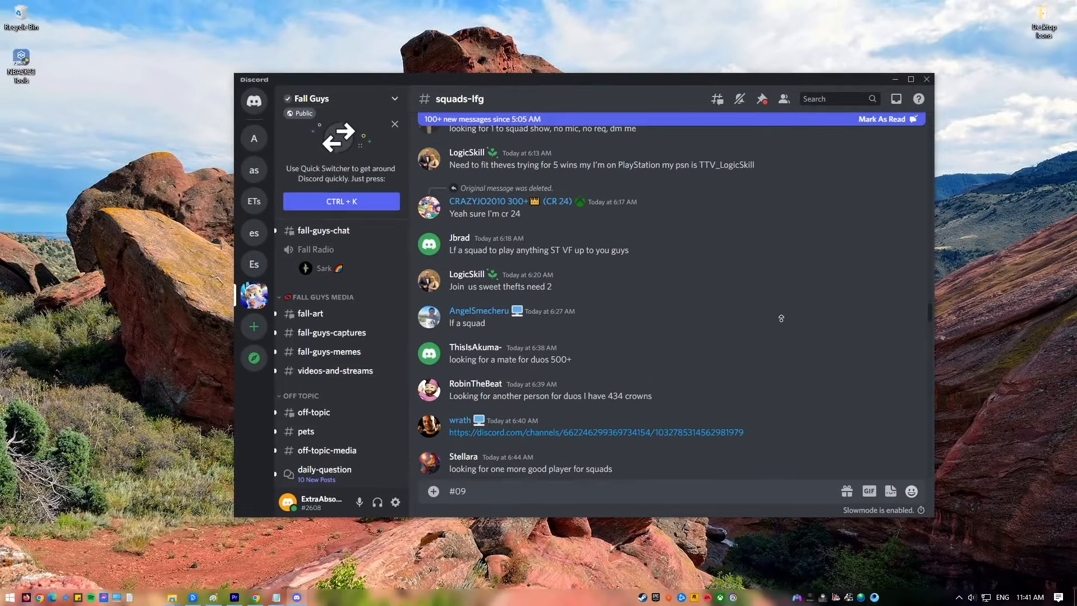
scroll(up, 3)
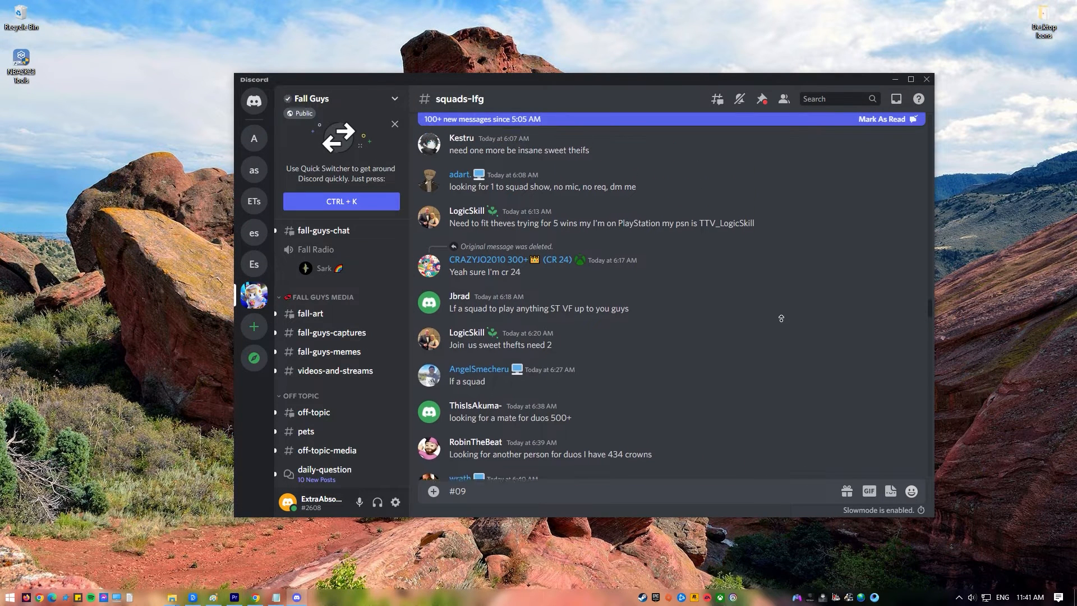
scroll(up, 3)
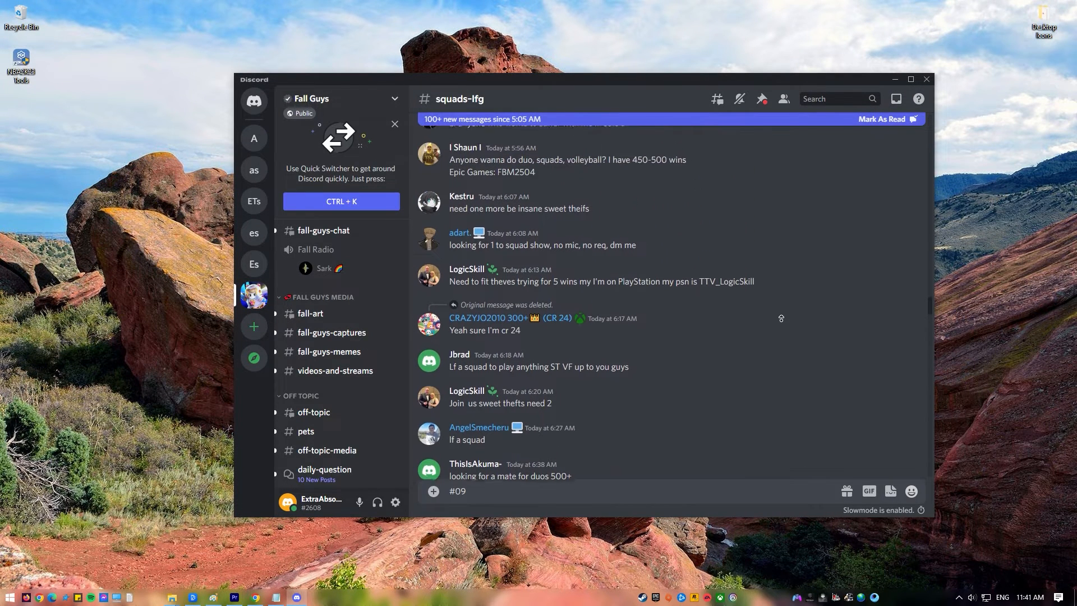
scroll(up, 3)
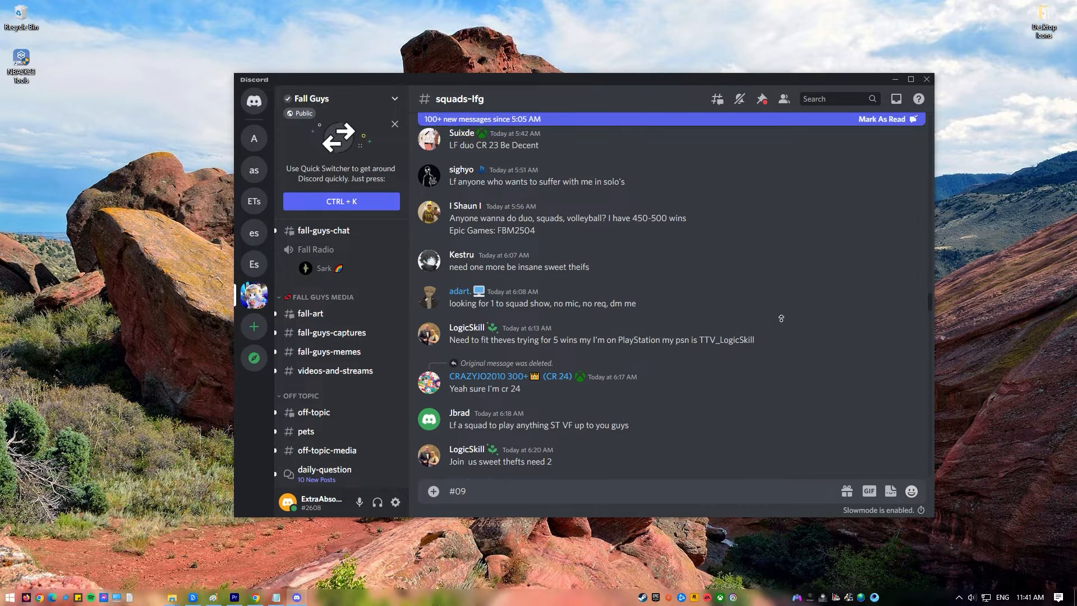
- Open Task Manager from the Ctrl+Alt+Del screen and end the Discord (32 bit) task
key(ctrl+alt+delete)
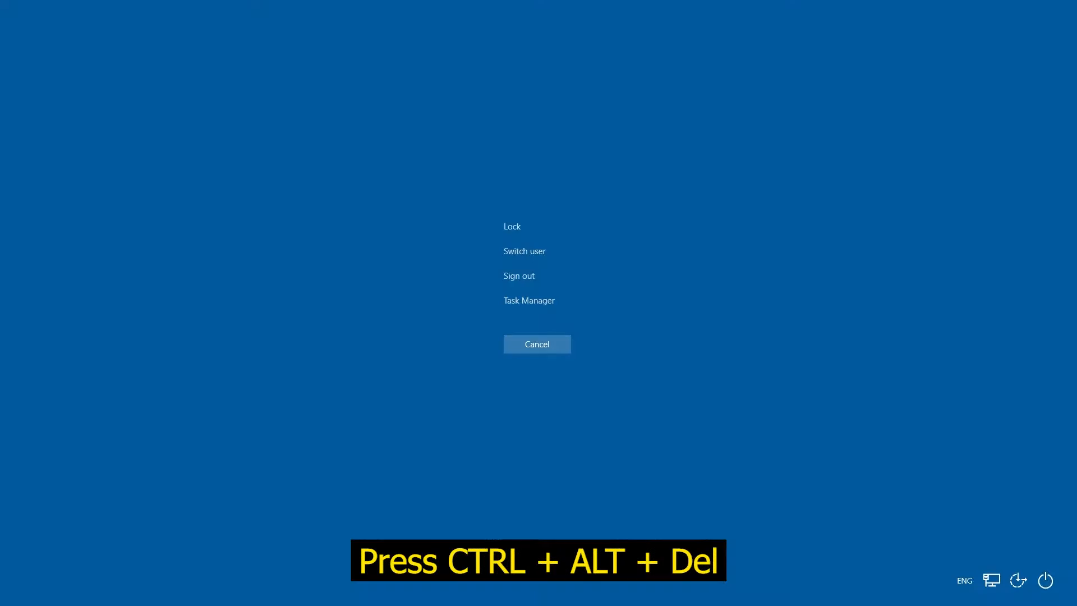
mouse_move(529, 300)
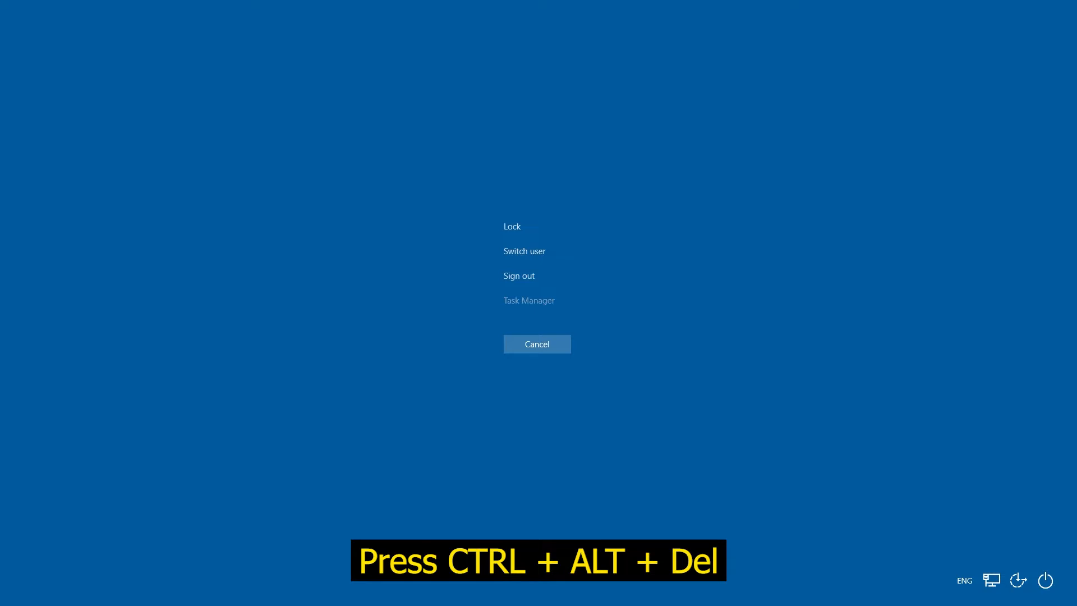
click(529, 300)
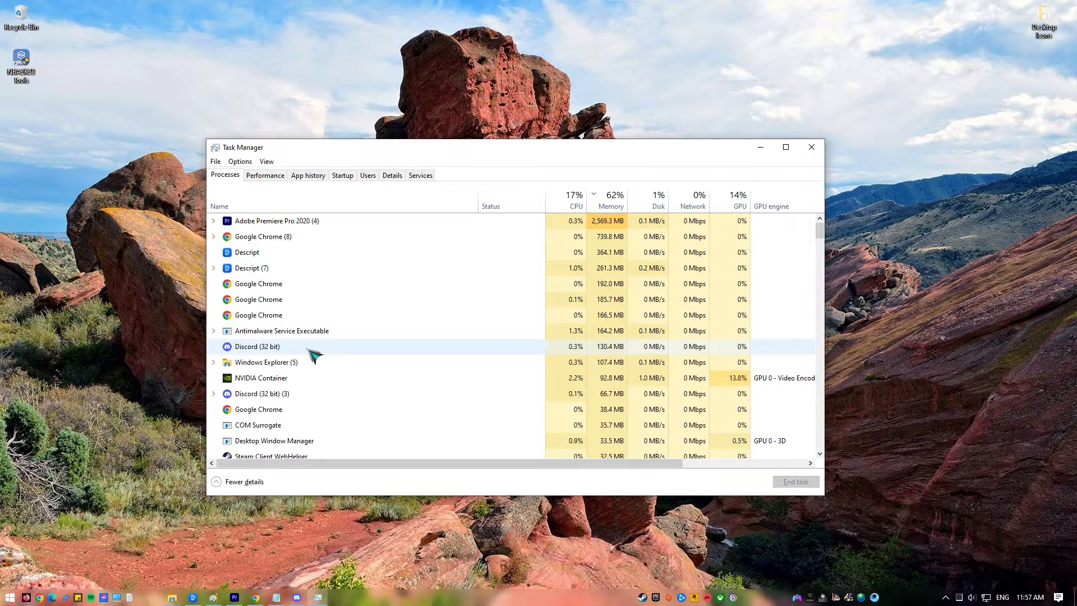
right_click(256, 346)
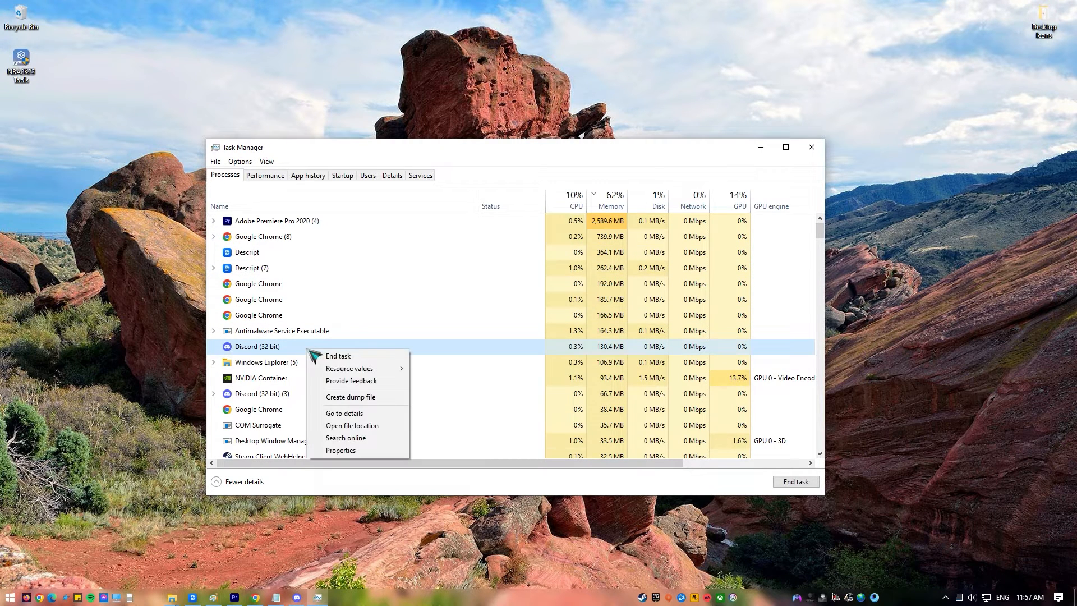
click(338, 356)
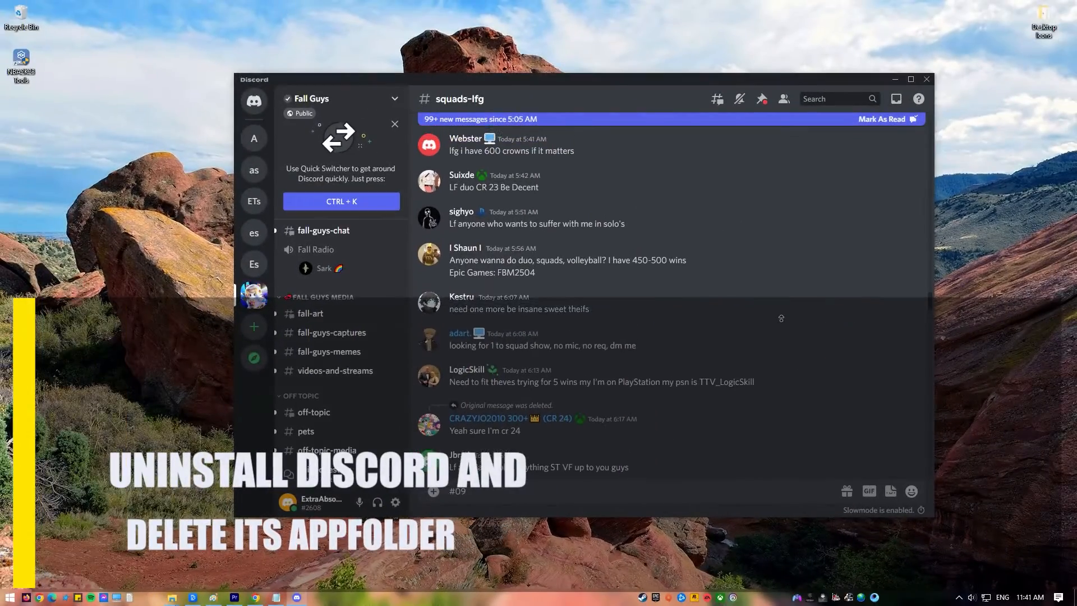
scroll(up, 3)
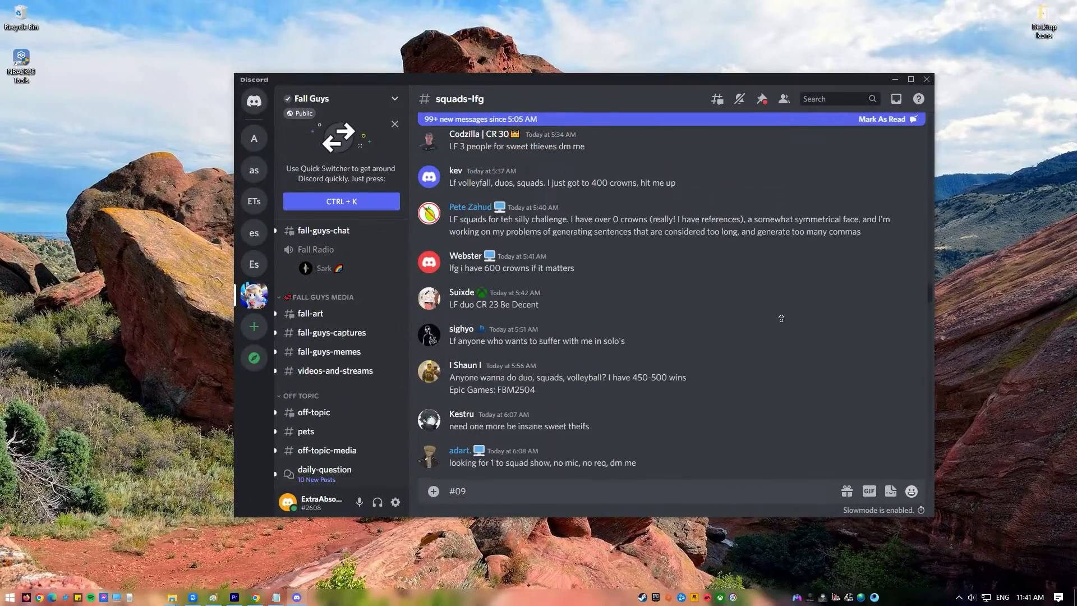
scroll(up, 3)
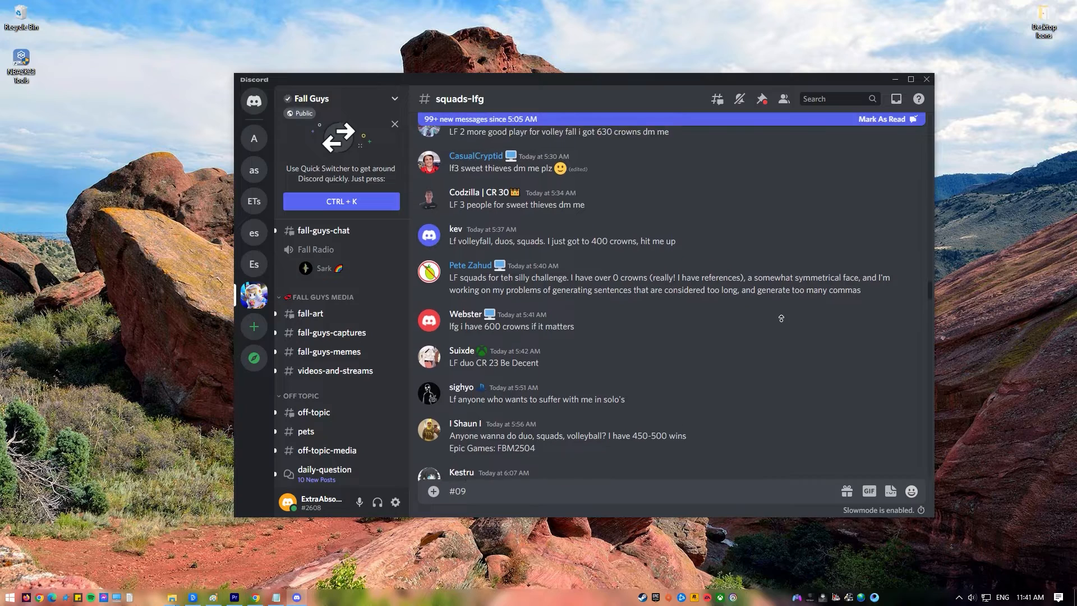
scroll(up, 3)
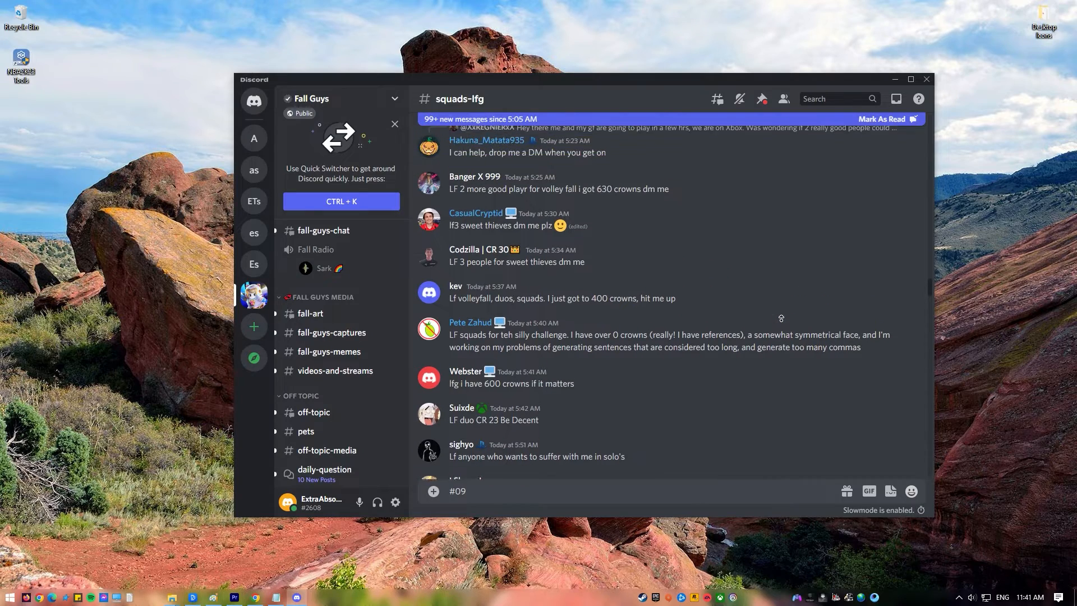
scroll(up, 3)
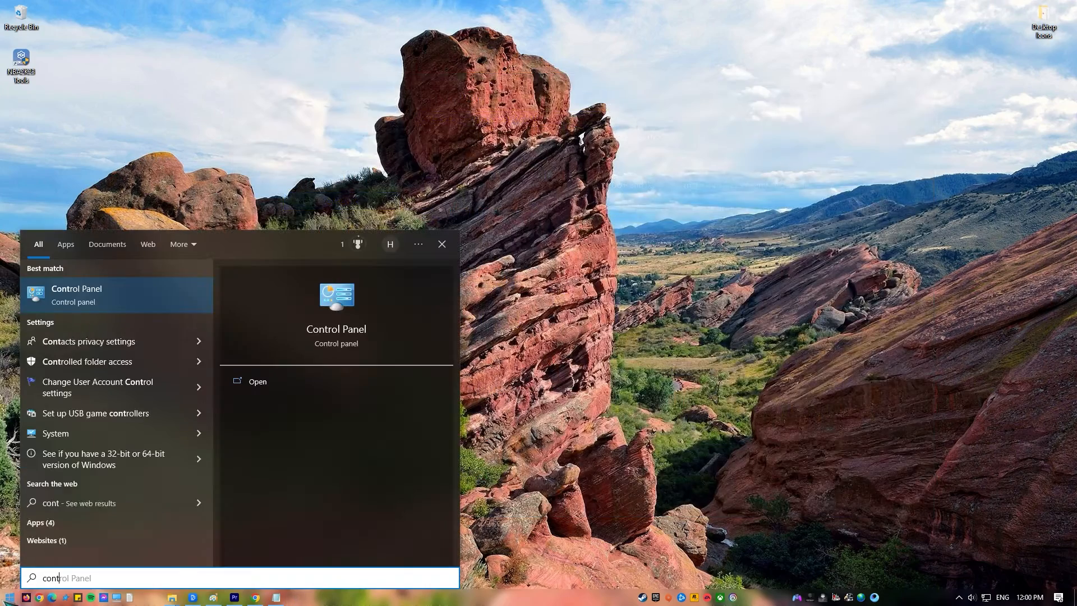
- Find Control Panel, select Discord in the installed programs list and uninstall it
text(rol)
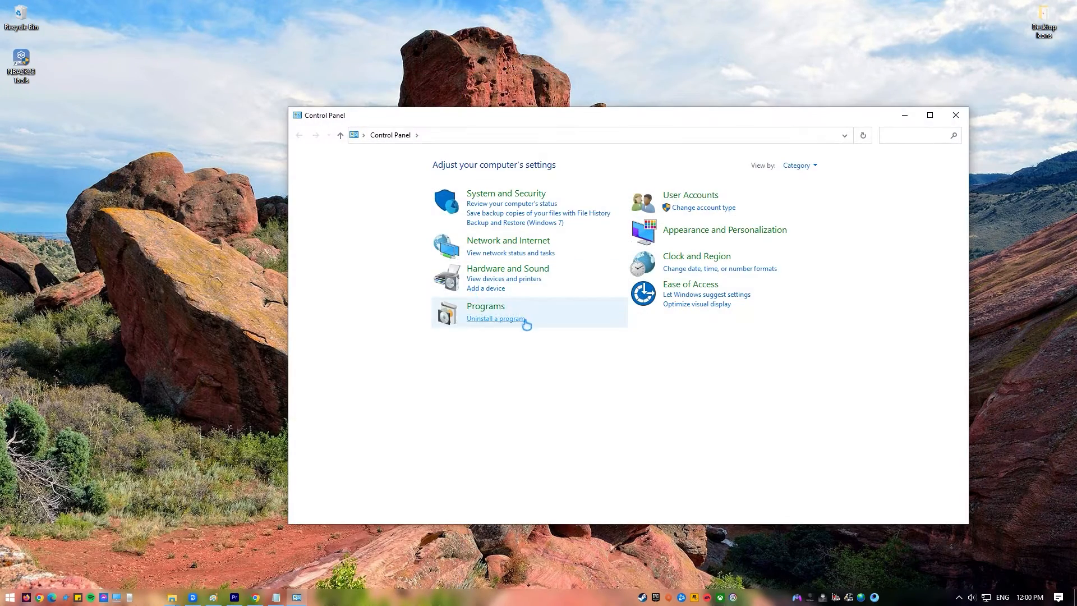
click(495, 318)
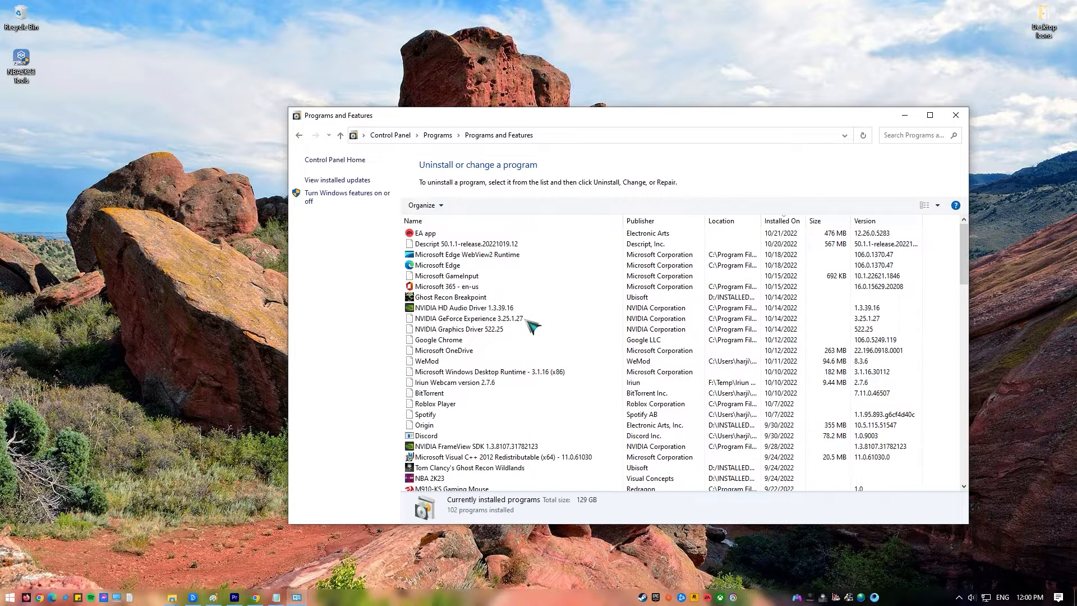
click(426, 435)
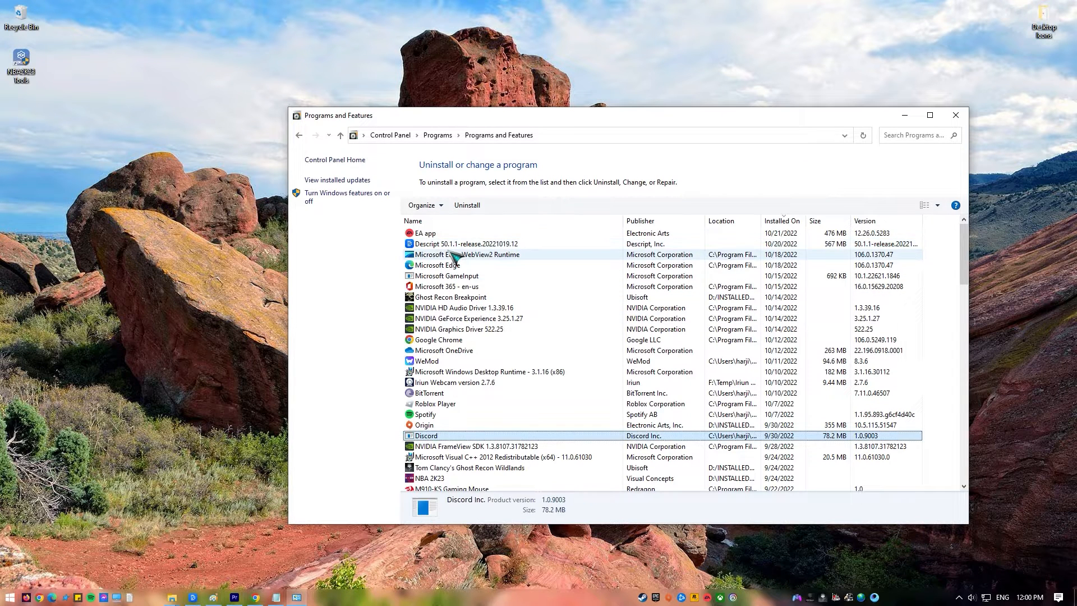
mouse_move(464, 443)
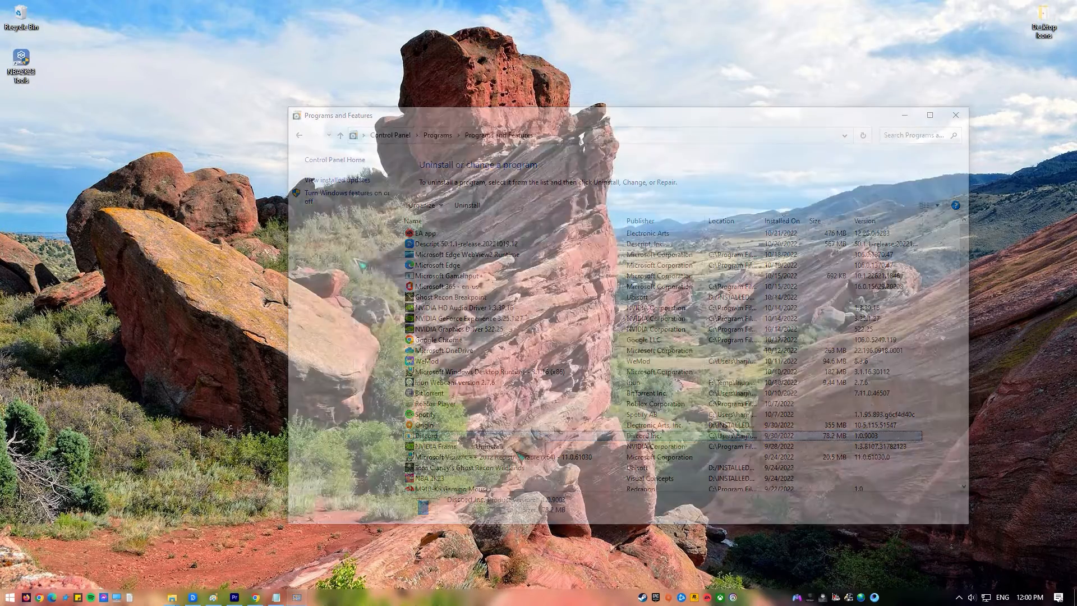
click(955, 114)
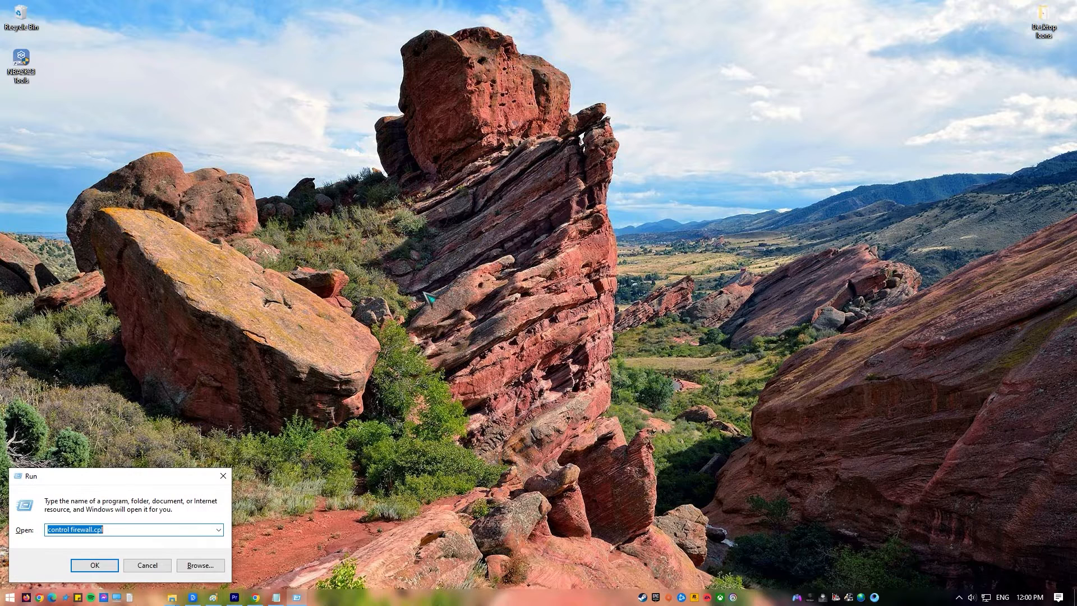
- Run %appdata% to open the Roaming folder in File Explorer
text(%appdata%)
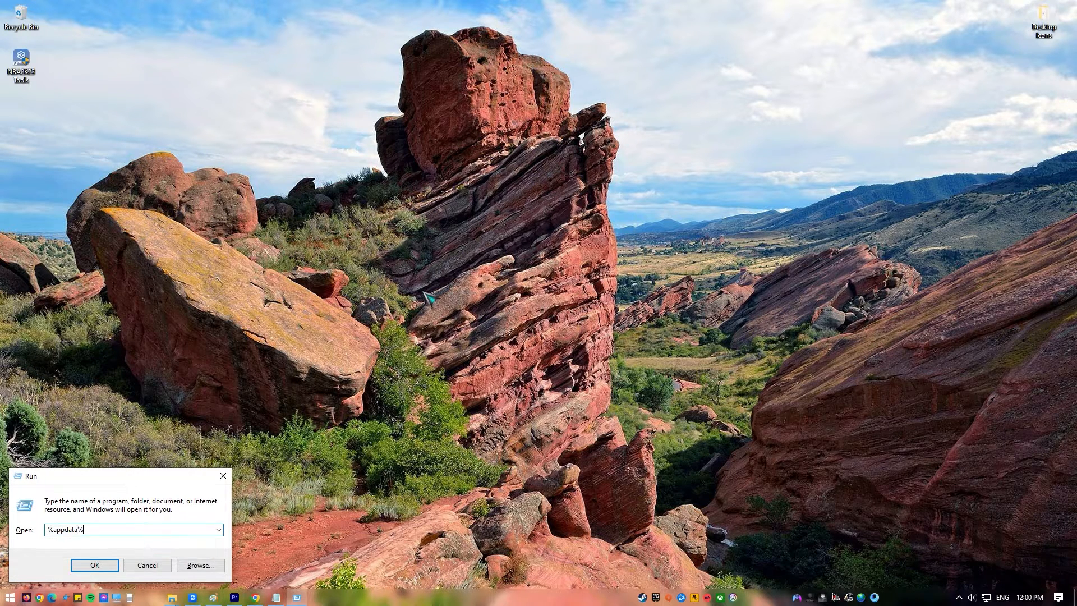
click(94, 565)
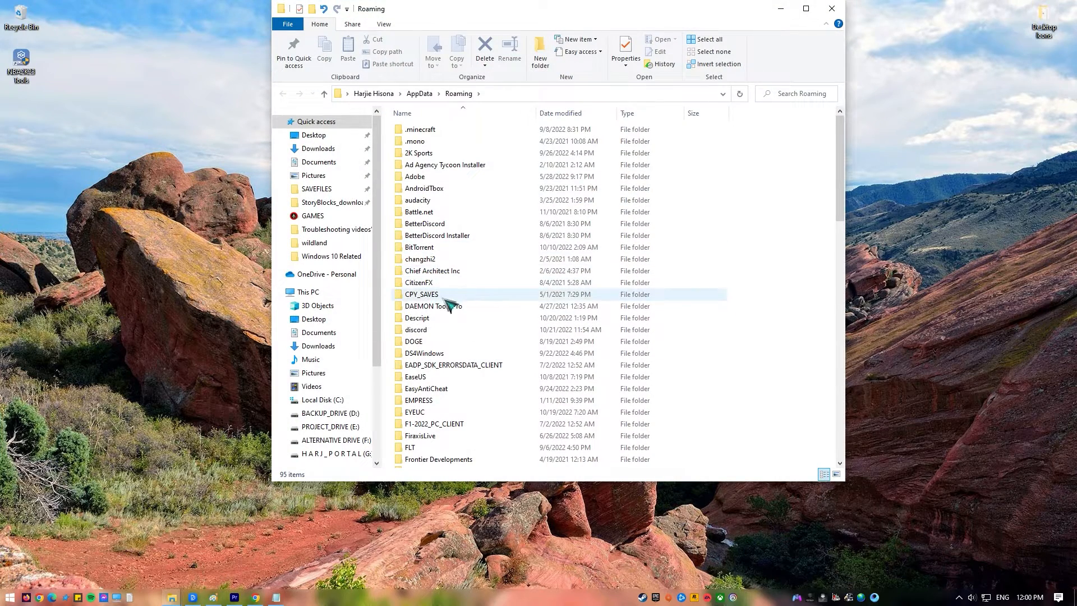
- Select the Roaming discord folder, then go to AppData Local and select its Discord folder
click(434, 306)
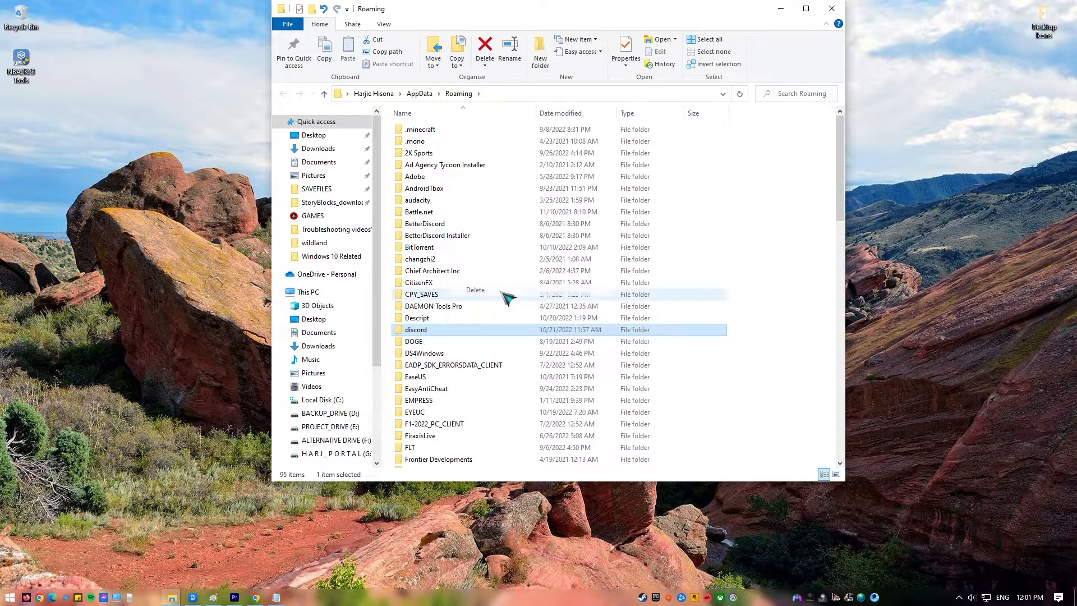
click(419, 94)
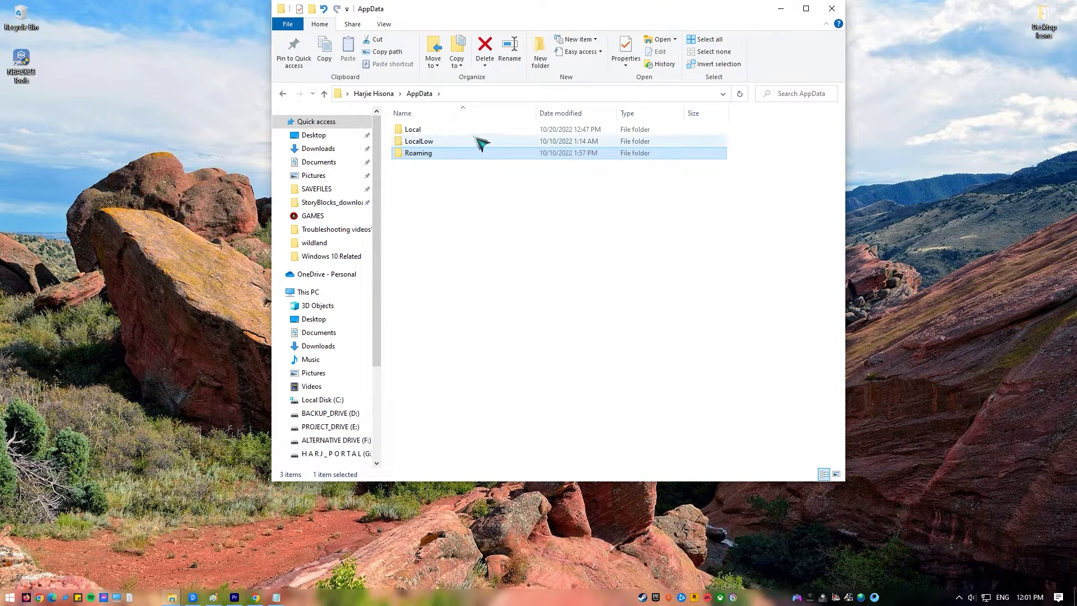
double_click(413, 129)
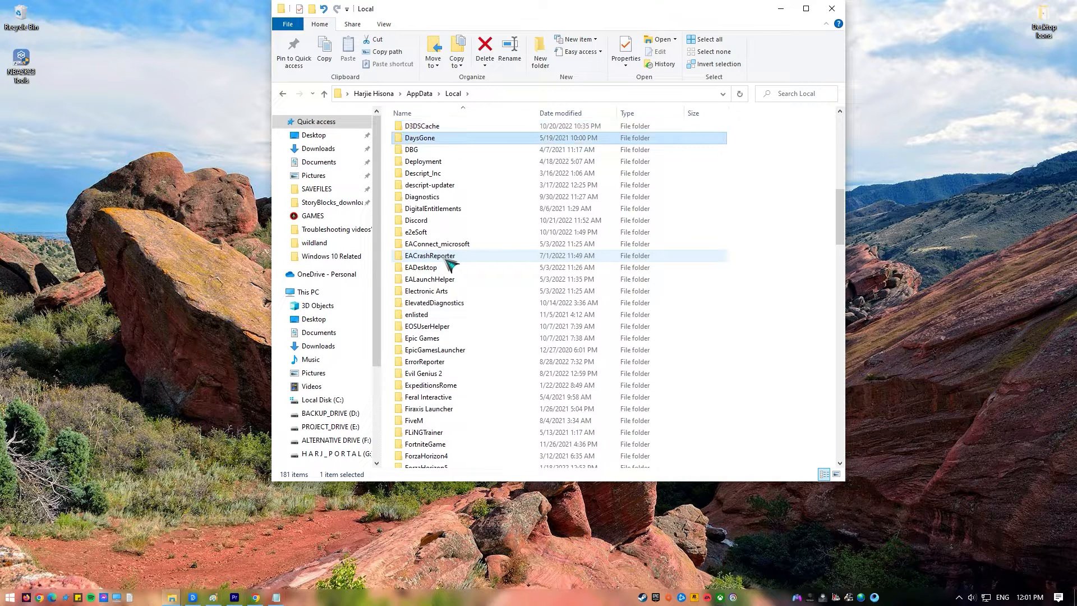
click(416, 220)
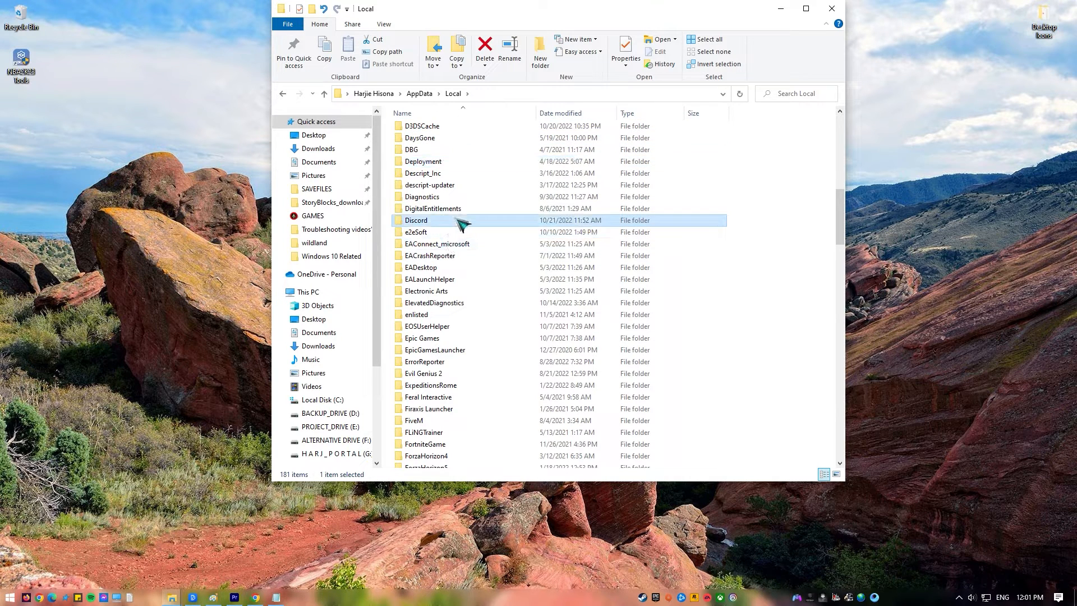